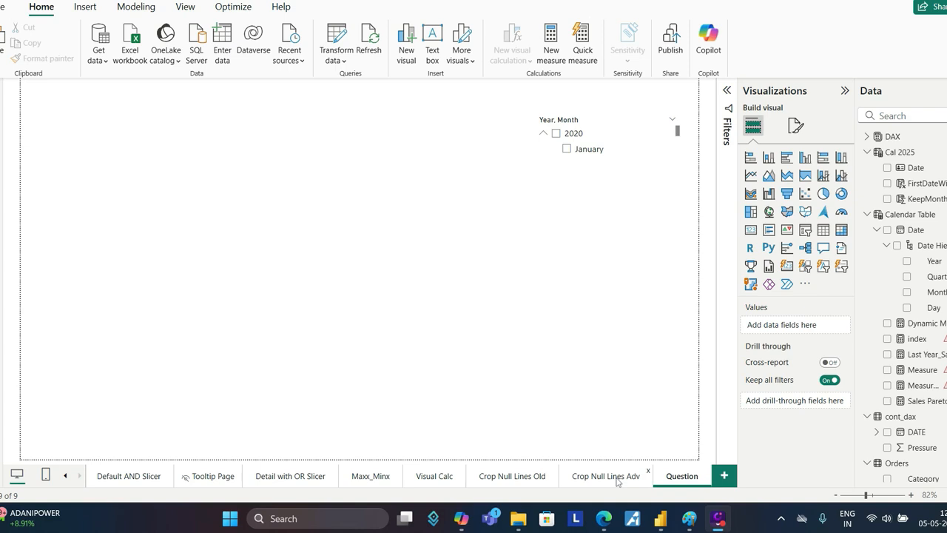
pyautogui.moveTo(708, 392)
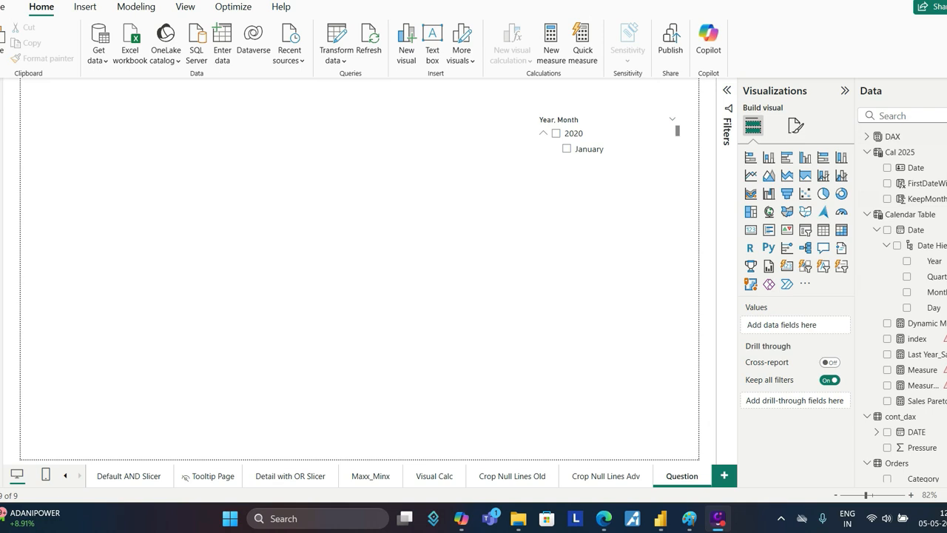
# Build a column chart of Sales Measure over the Calendar Table Date hierarchy for January 2023.
pyautogui.write('sales')
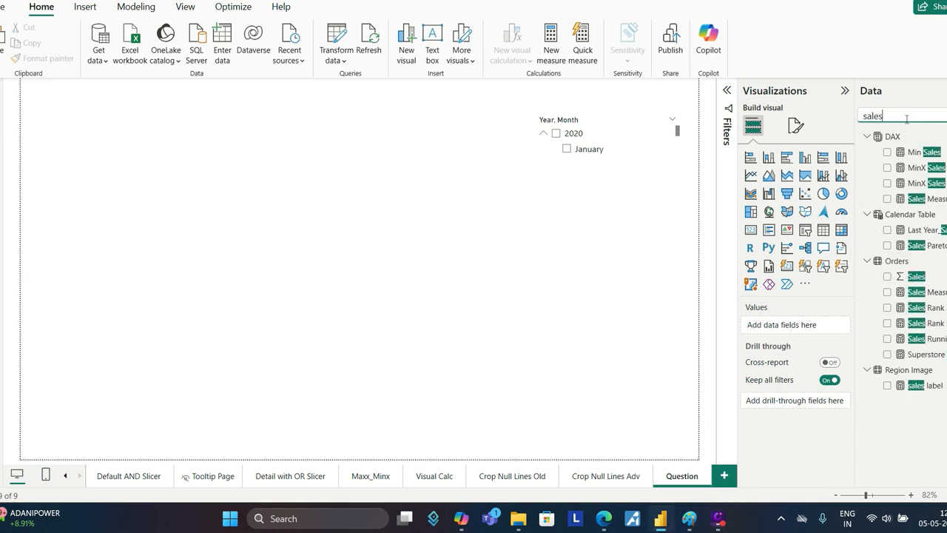
pyautogui.write('m')
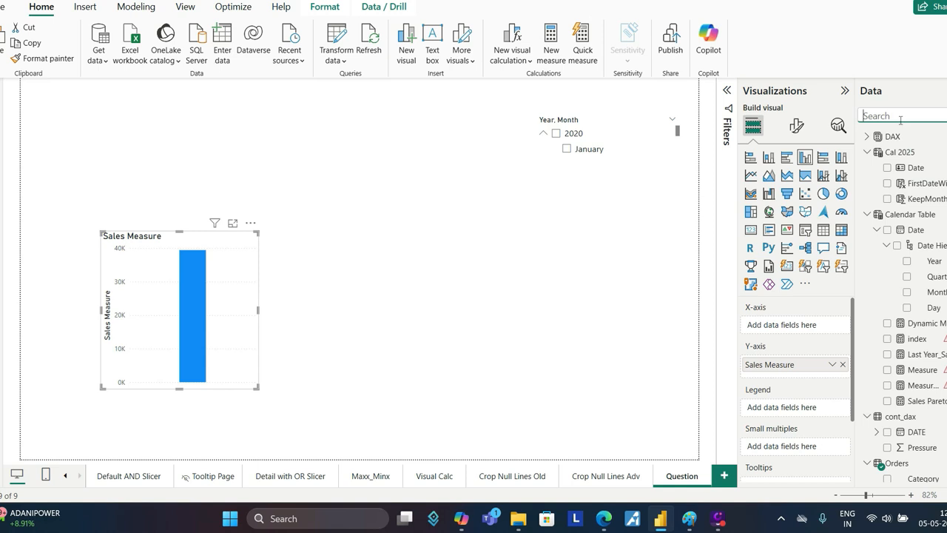
pyautogui.write('date')
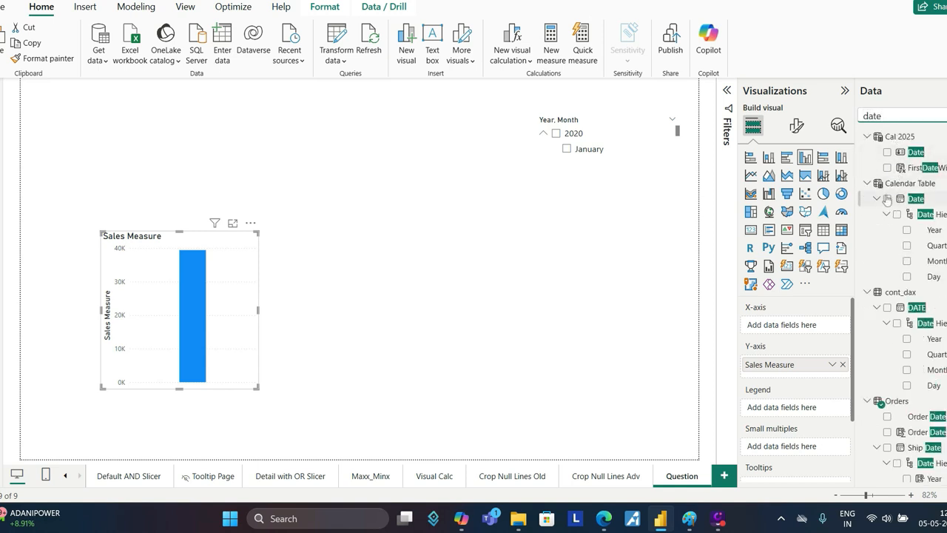
pyautogui.click(888, 213)
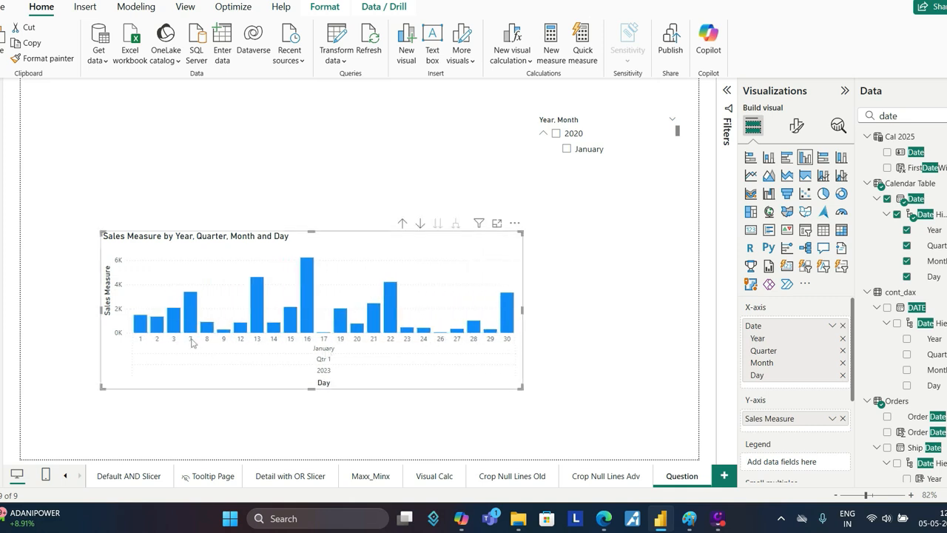
pyautogui.moveTo(175, 343)
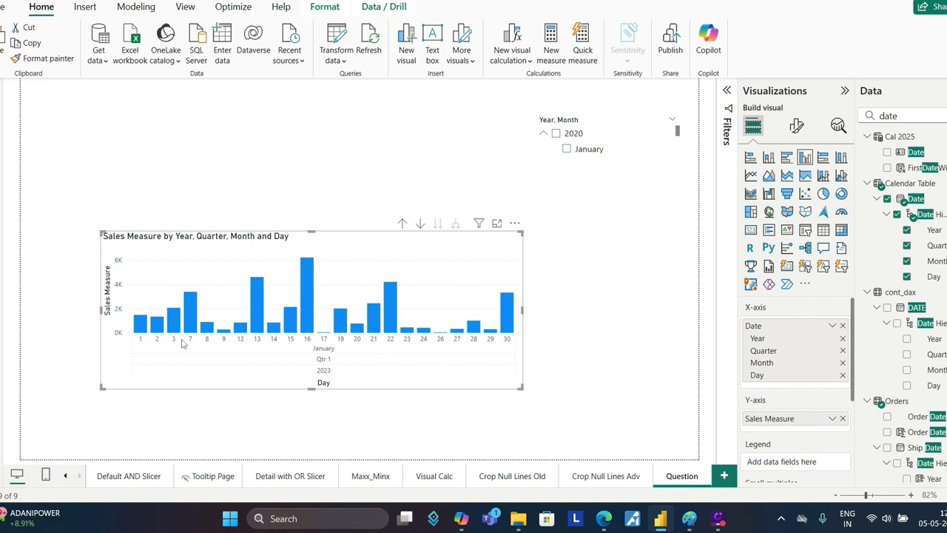
# Include dates with no data on the axis and turn the visual into a line chart.
pyautogui.click(835, 325)
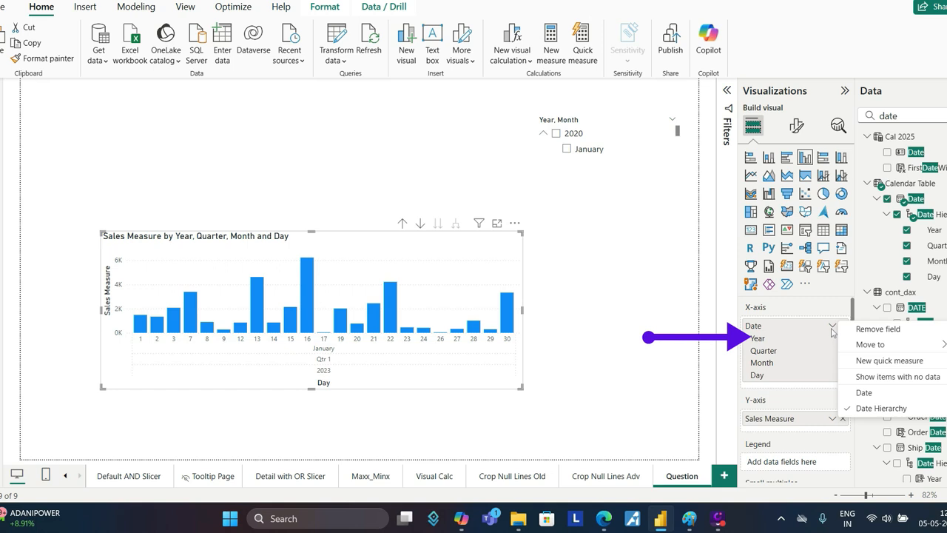
pyautogui.moveTo(873, 385)
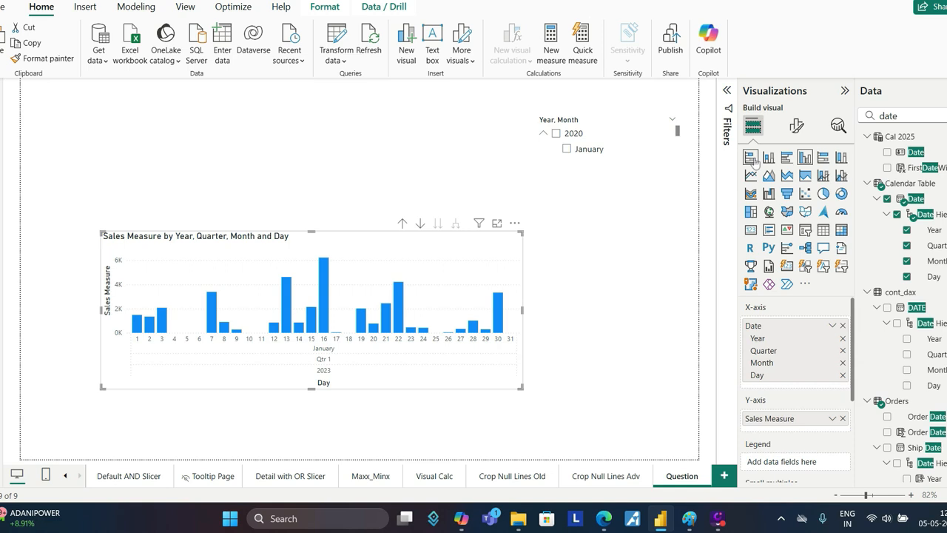
pyautogui.click(750, 175)
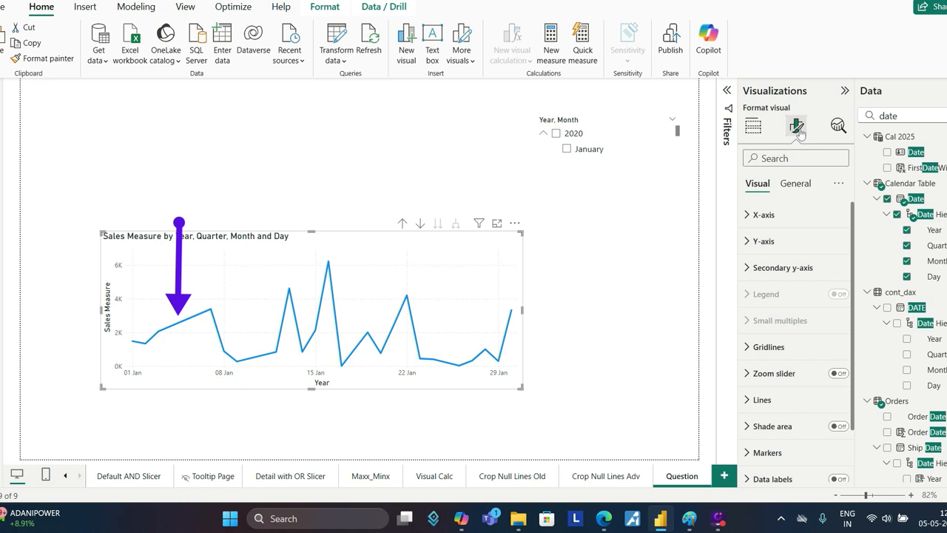
# Make the X-axis type Categorical so the line breaks on days without sales.
pyautogui.click(762, 215)
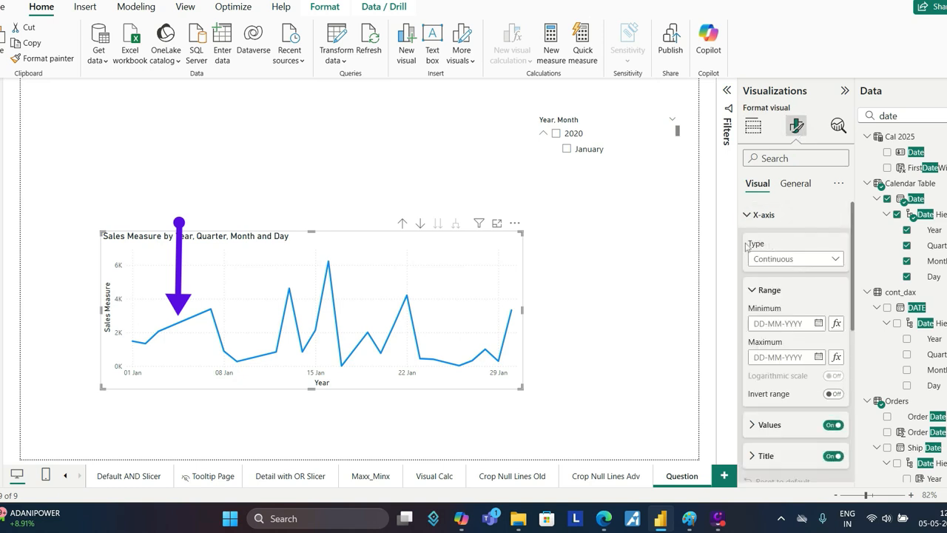
pyautogui.click(796, 258)
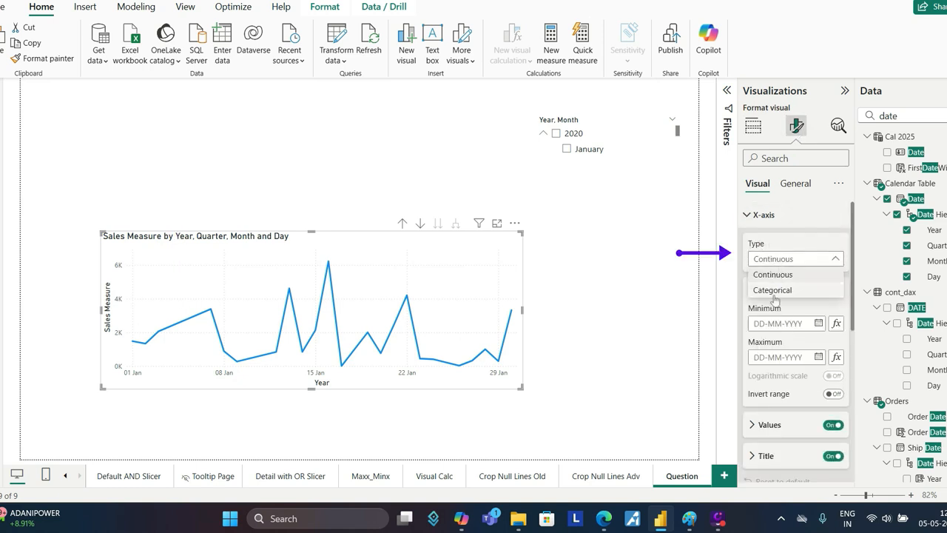
pyautogui.click(772, 289)
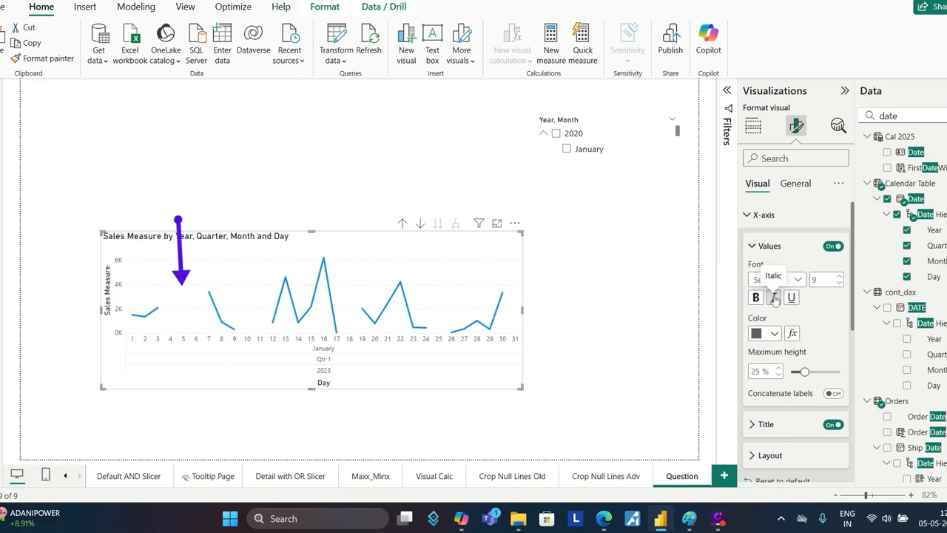
# Review the chart enlarged in Focus mode, then return to the report page.
pyautogui.click(497, 222)
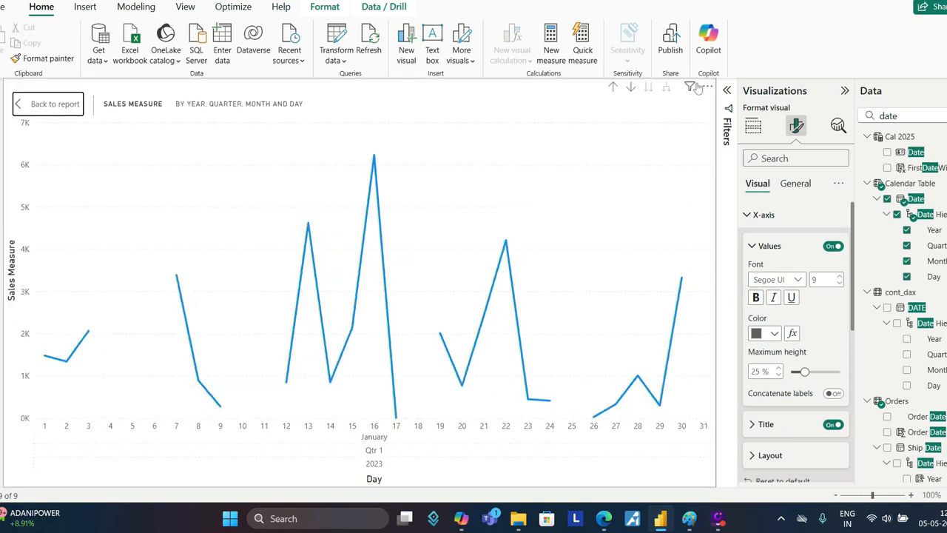
pyautogui.click(707, 86)
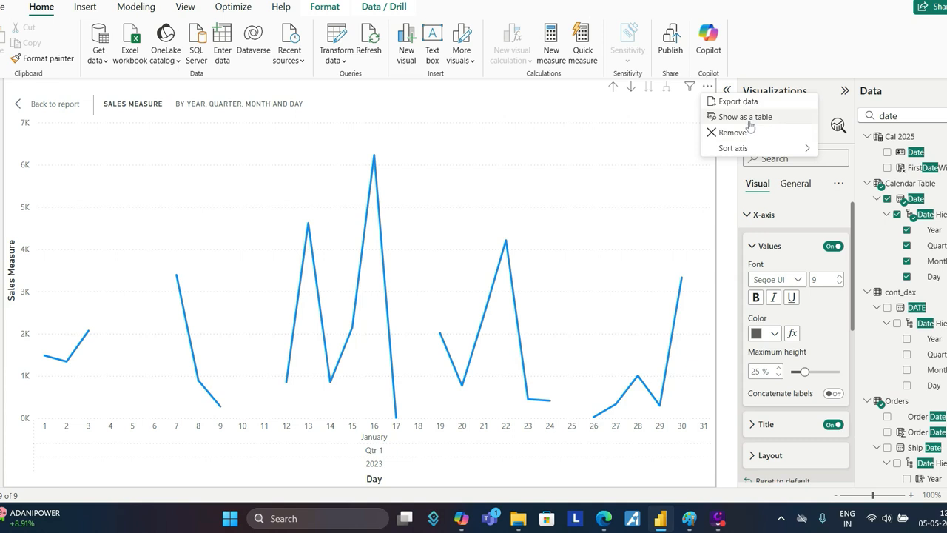
pyautogui.click(747, 115)
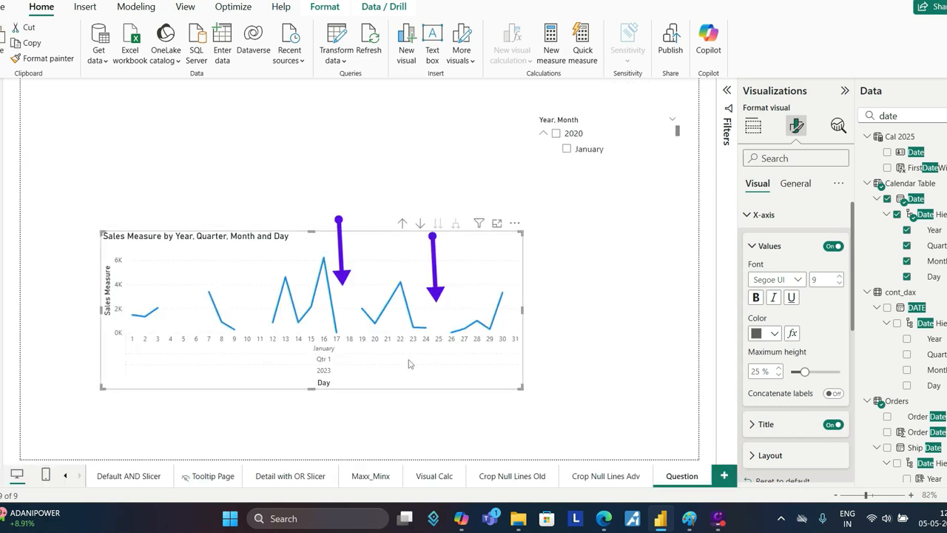
# Enlarge the Sales Measure column-and-line combo chart on the Crop Null Lines Adv page.
pyautogui.click(605, 477)
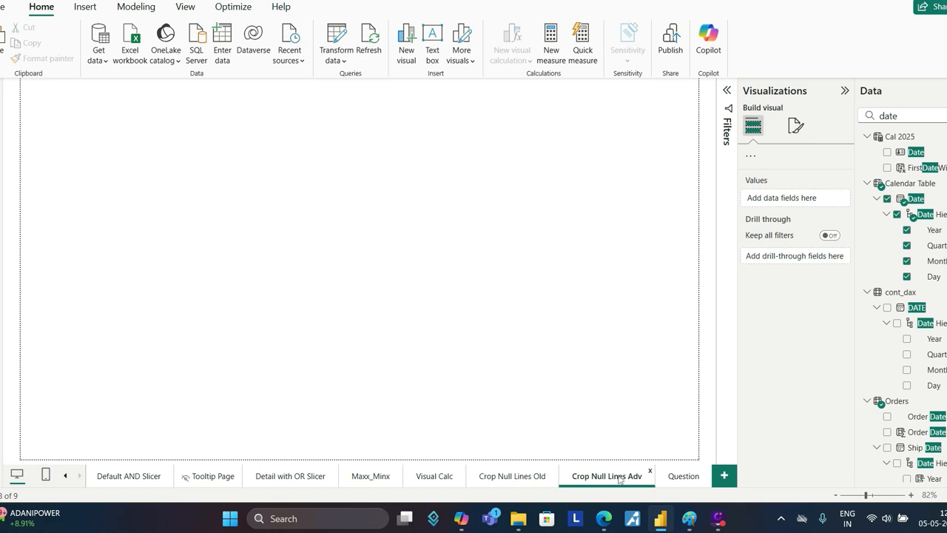
pyautogui.click(607, 477)
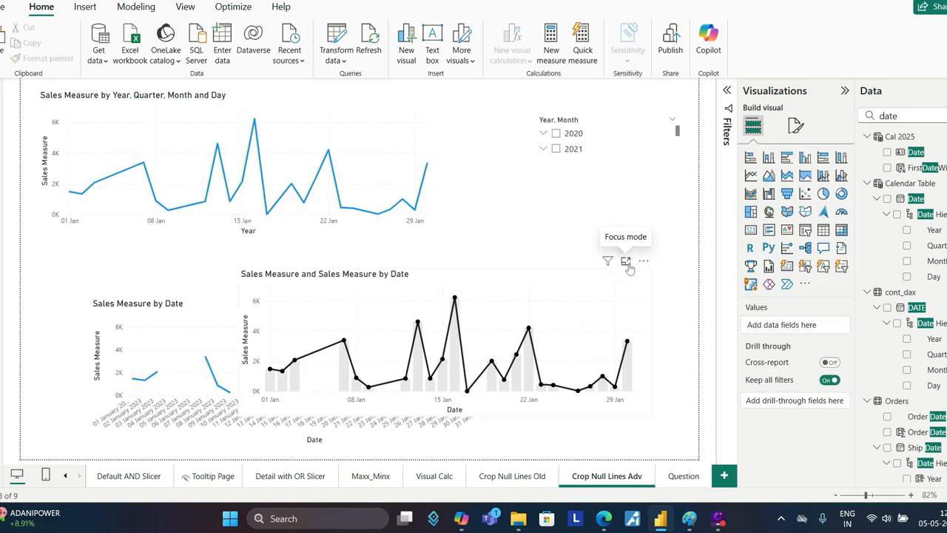
pyautogui.click(627, 261)
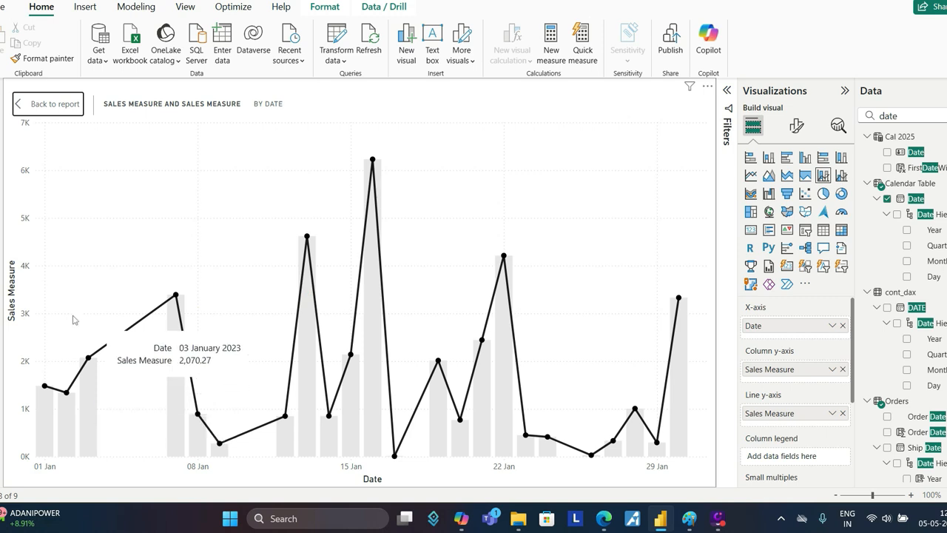
pyautogui.moveTo(154, 422)
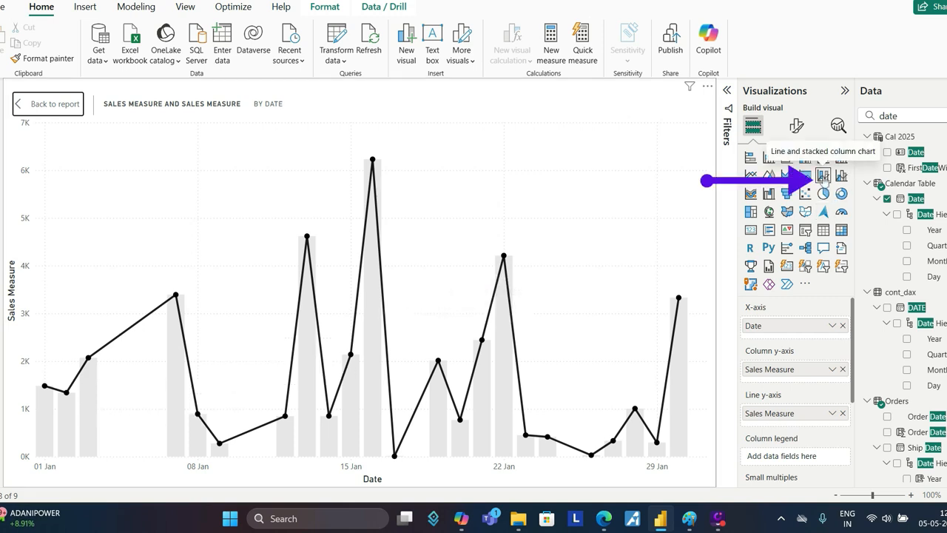
pyautogui.moveTo(727, 379)
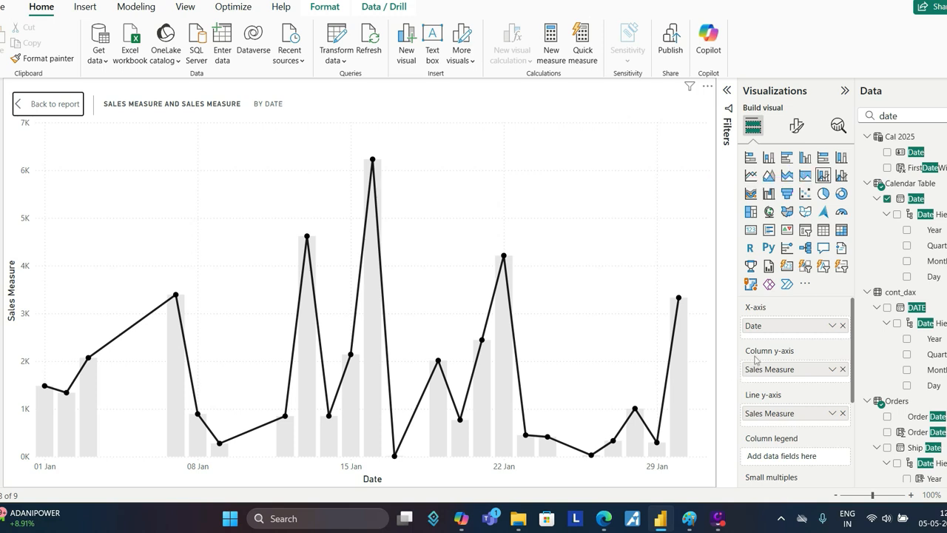
pyautogui.moveTo(177, 360)
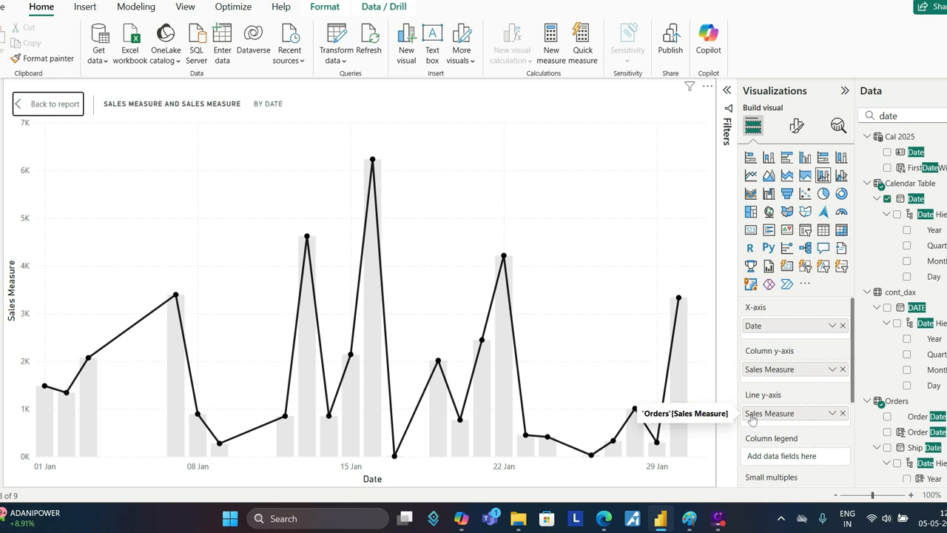
pyautogui.moveTo(80, 400)
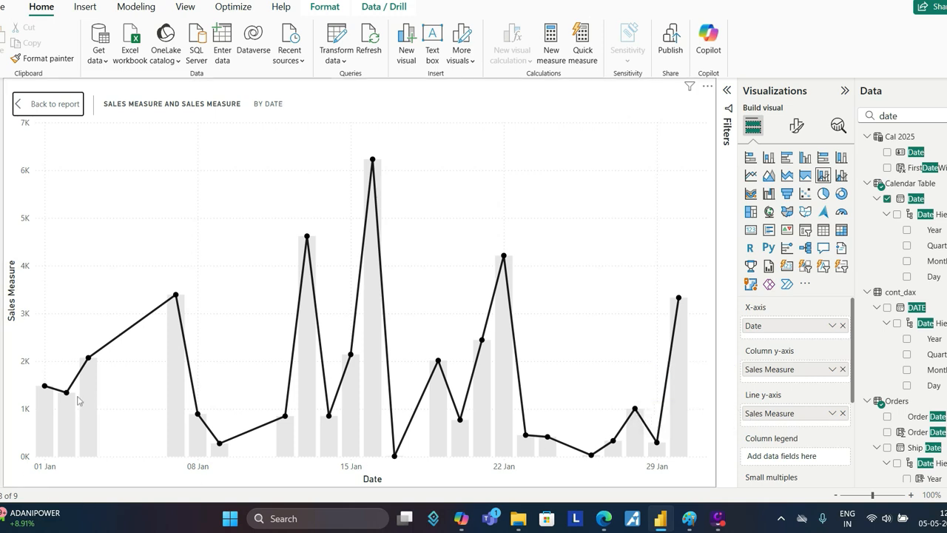
pyautogui.moveTo(89, 403)
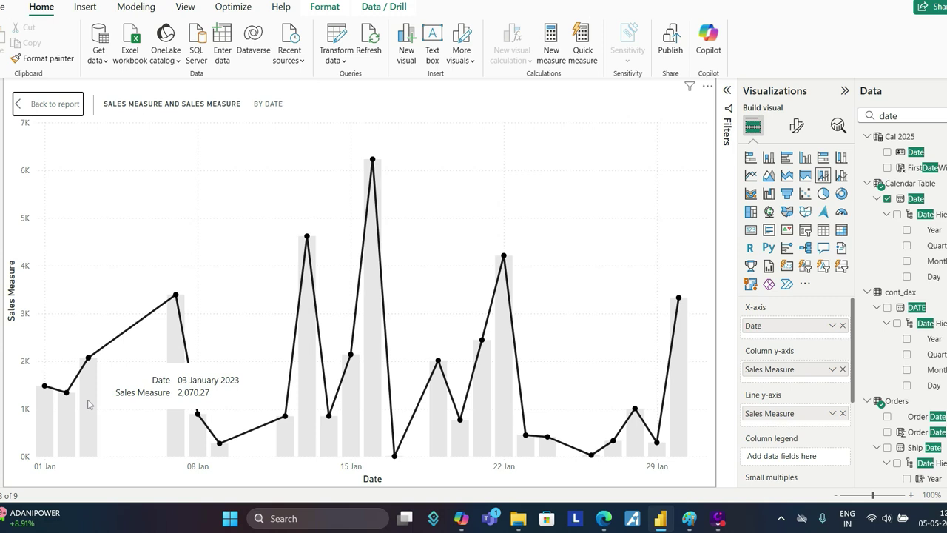
pyautogui.moveTo(109, 325)
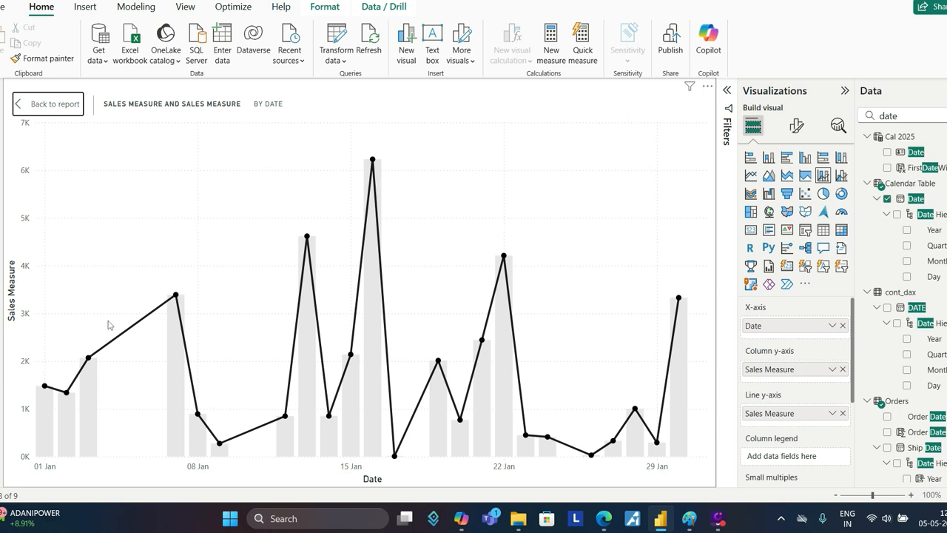
pyautogui.moveTo(43, 171)
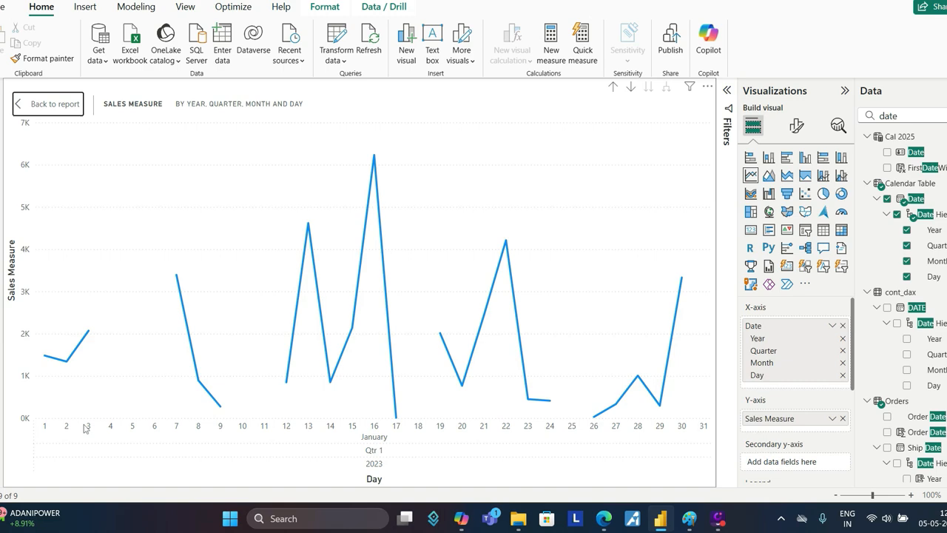
pyautogui.moveTo(196, 441)
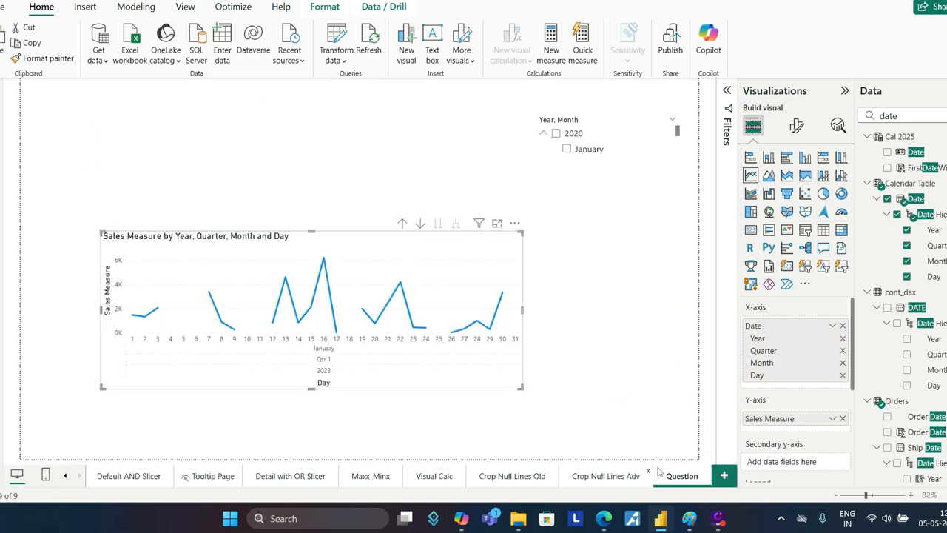
# Try a Categorical X-axis on the enlarged combo chart, then restore Continuous for an unbroken line.
pyautogui.click(607, 477)
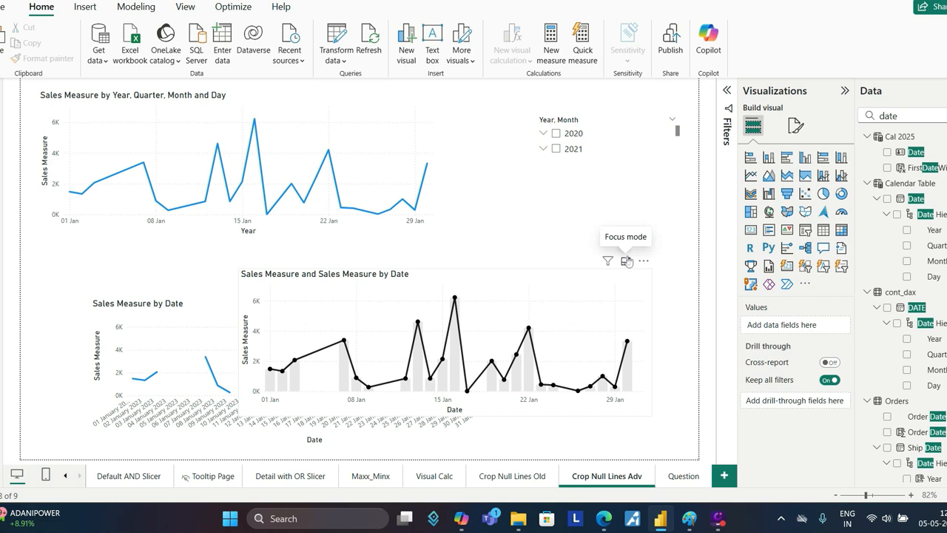
pyautogui.click(628, 260)
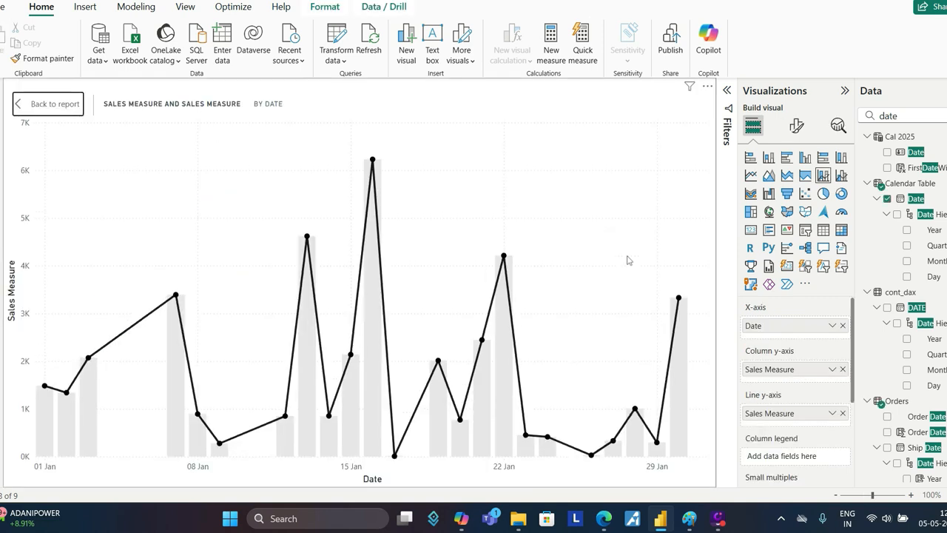
pyautogui.click(796, 125)
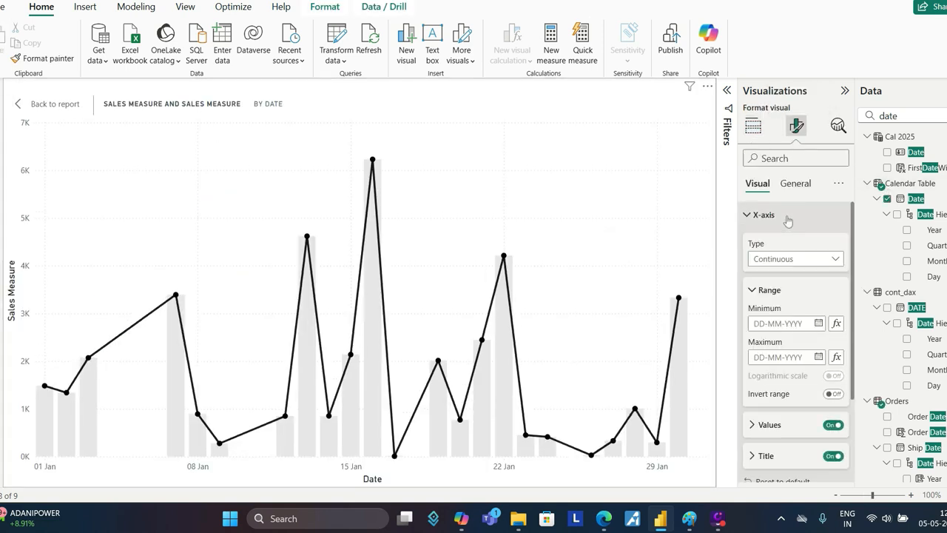
pyautogui.click(795, 257)
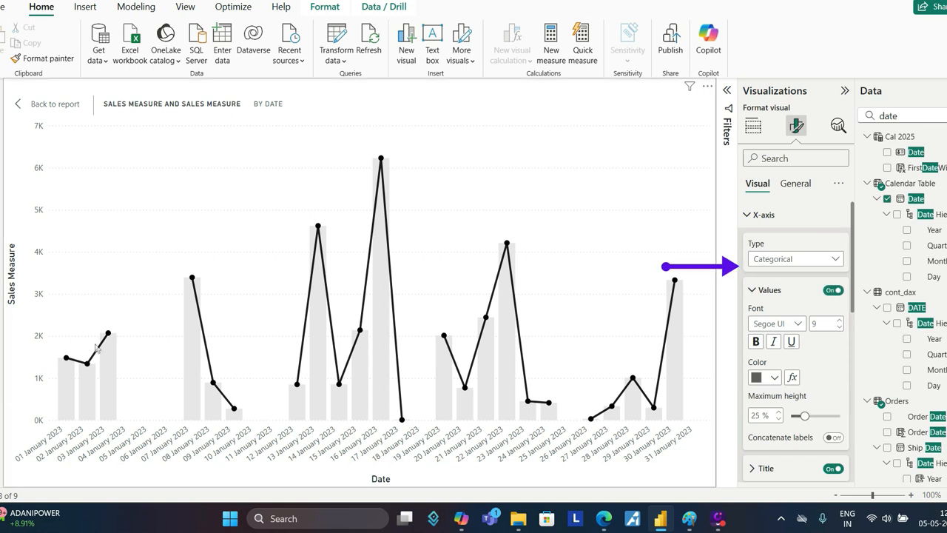
pyautogui.moveTo(191, 299)
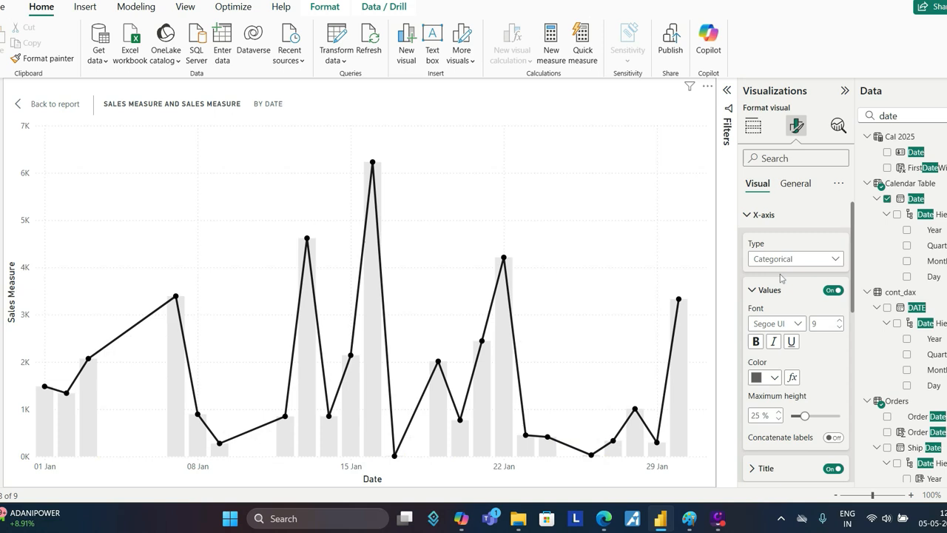
pyautogui.click(794, 258)
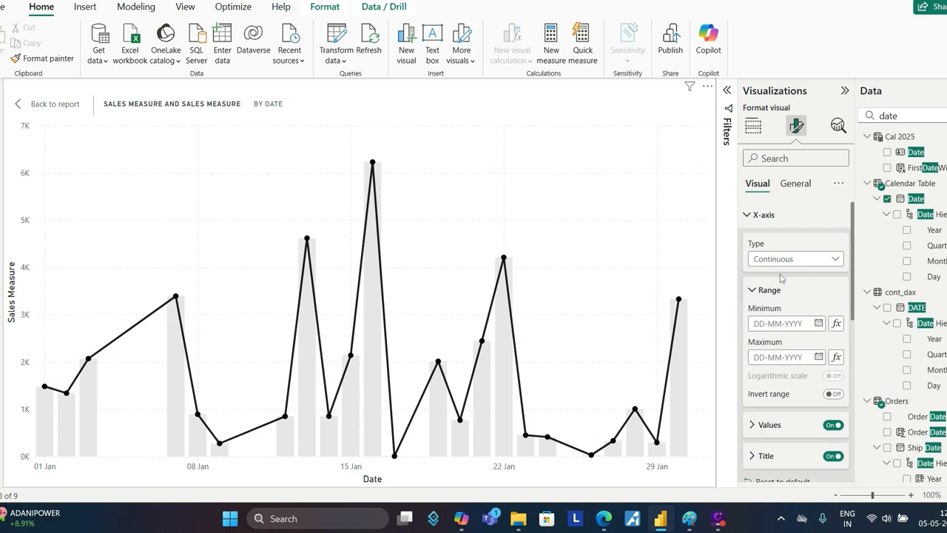